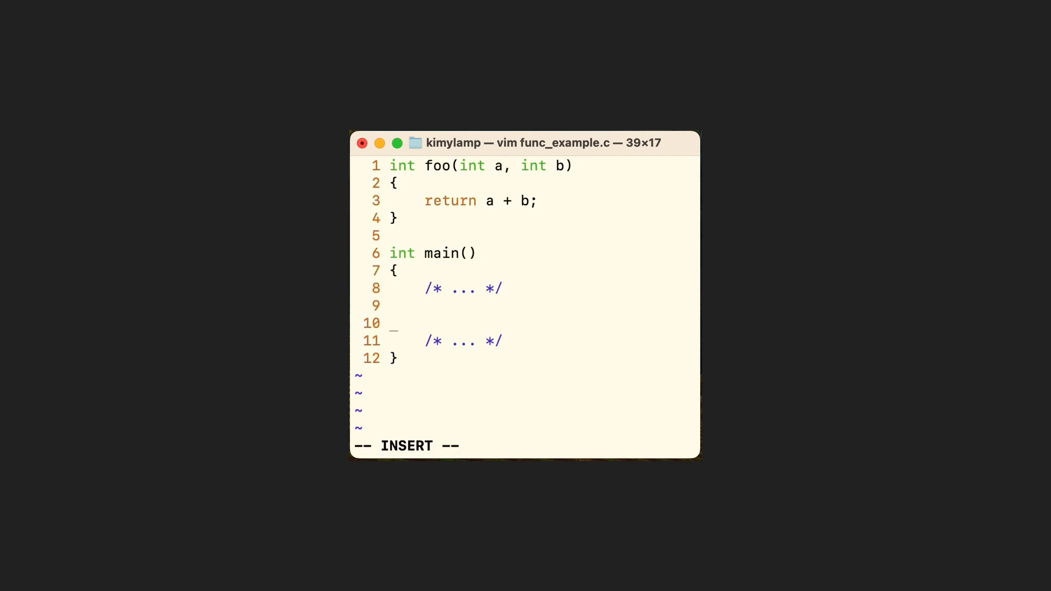
Add line 10 in main: int result = foo(100, 200); to store foo's return value
text(int result = foo(100, 200);)
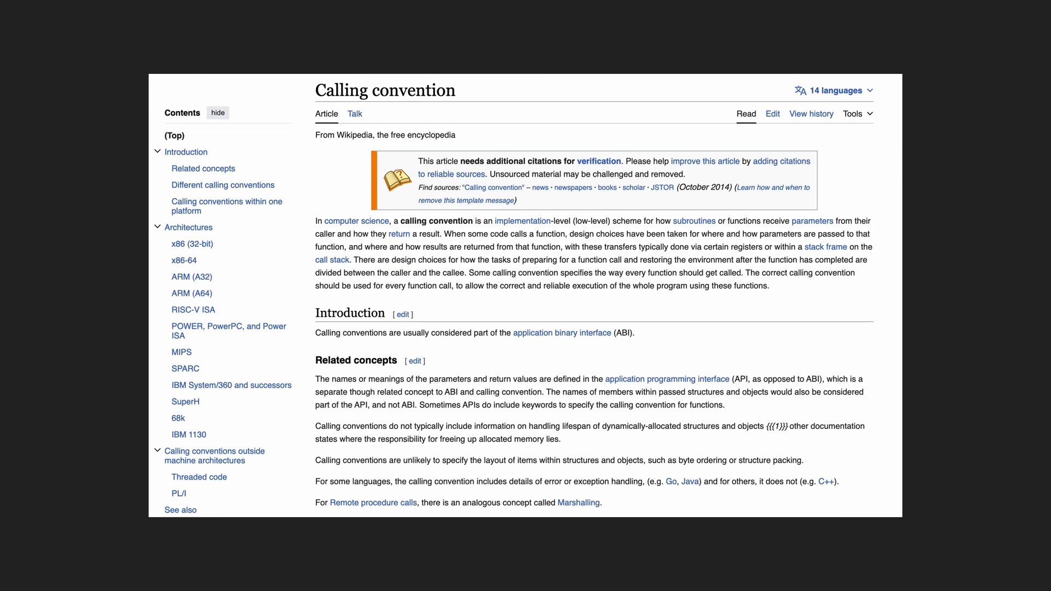
Scroll the Calling convention article down to the introduction and related concepts
scroll(down, 3)
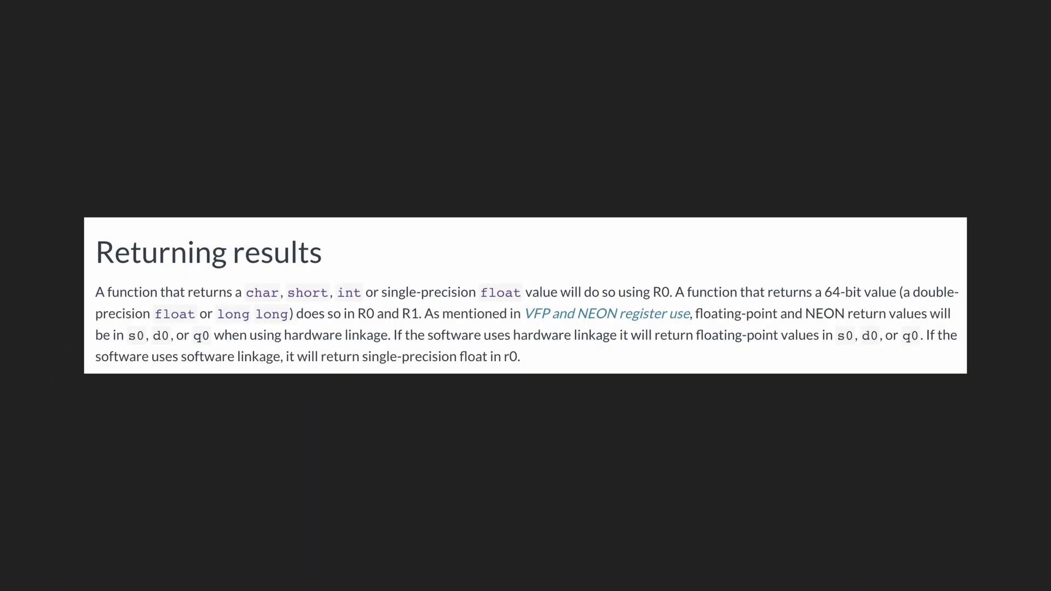
Highlight the Returning results passage about int values returned in R0
drag(96, 292, 672, 292)
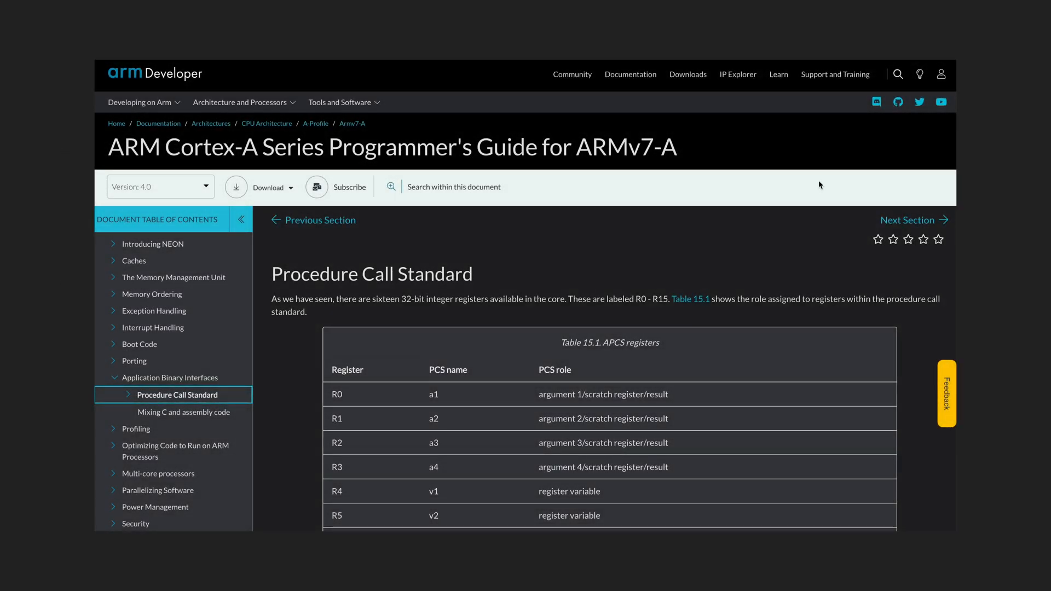
scroll(down, 3)
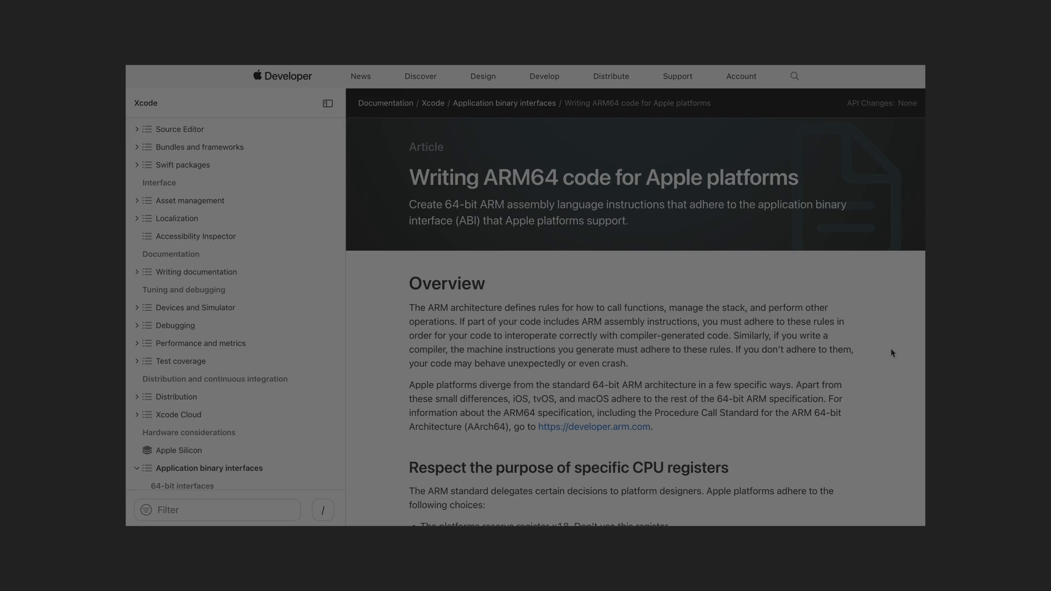
Scroll to the 'Respect the stack's red zone' section and highlight its key sentence
scroll(down, 3)
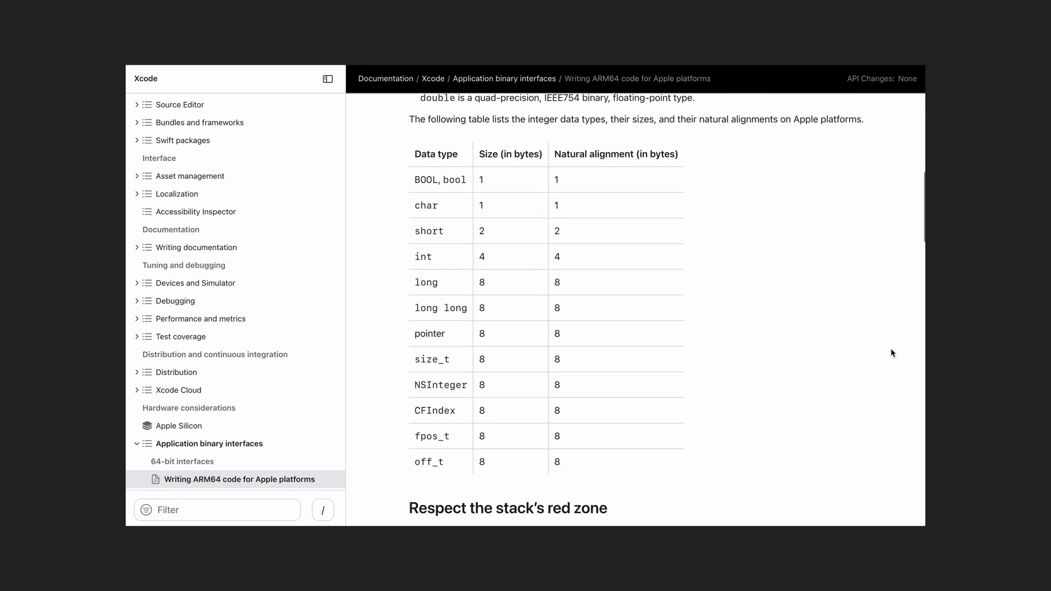
scroll(down, 3)
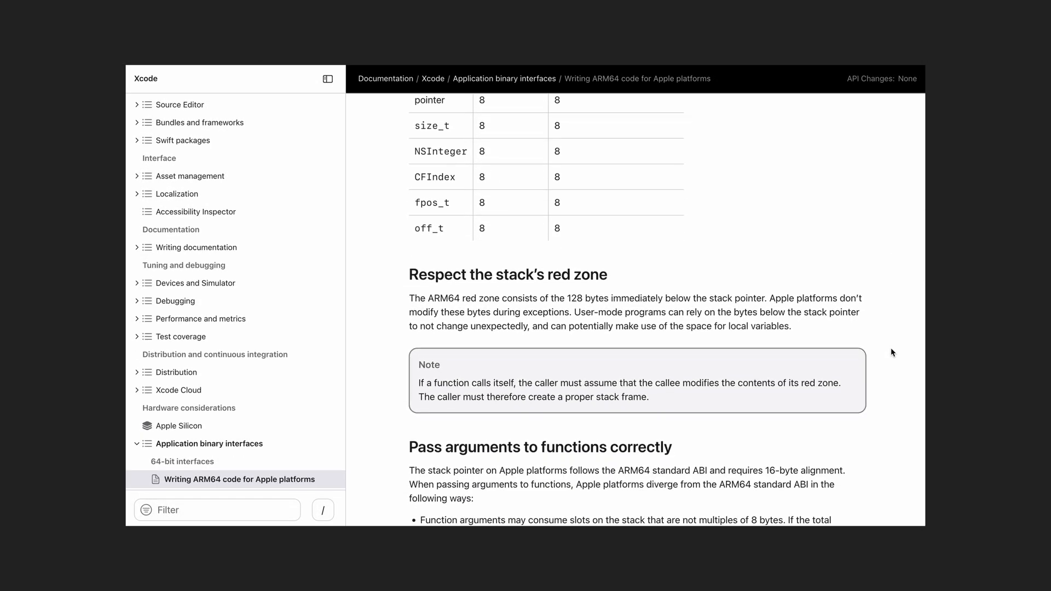
mouse_move(492, 300)
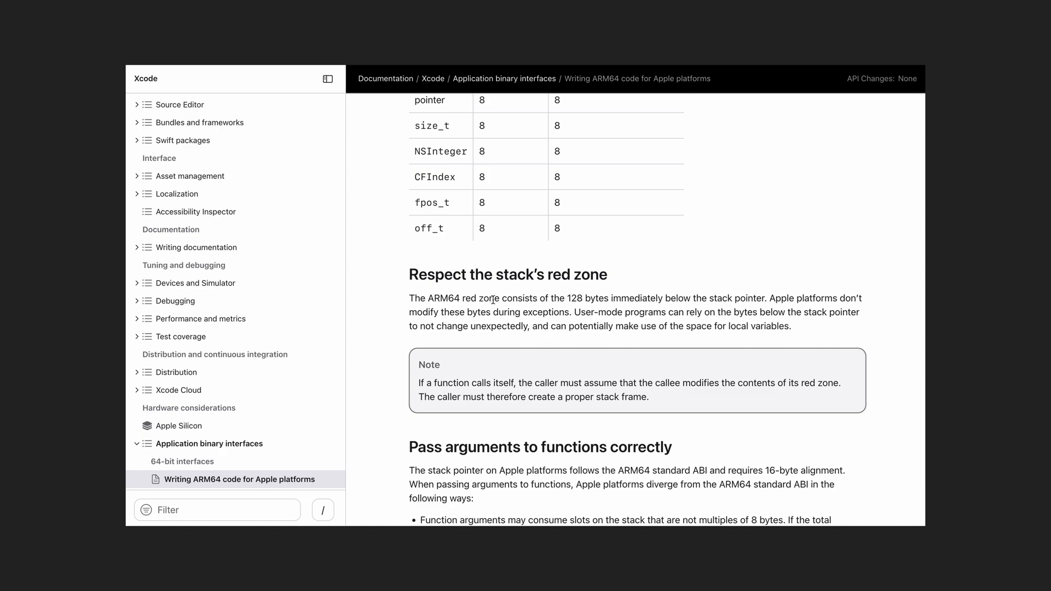
drag(409, 298, 761, 297)
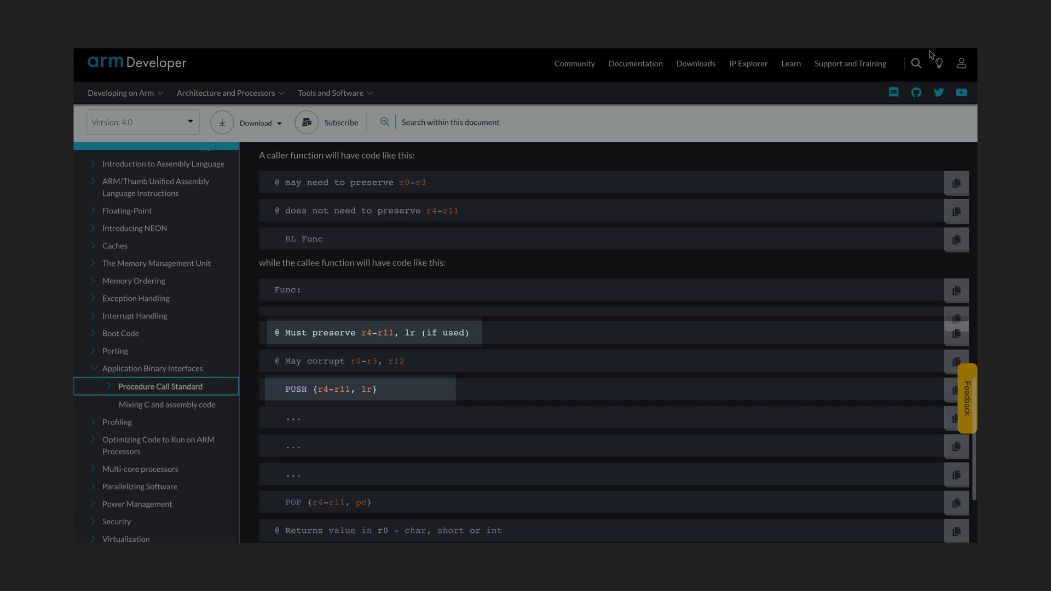
Select the POP {r4-r11, pc} line in the callee example restoring preserved registers
double_click(325, 503)
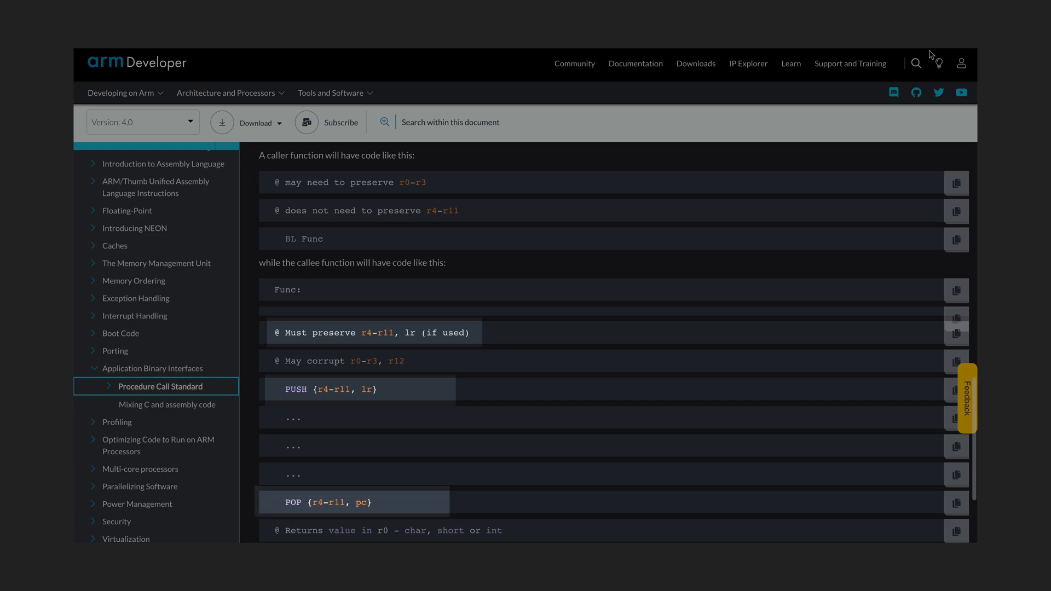